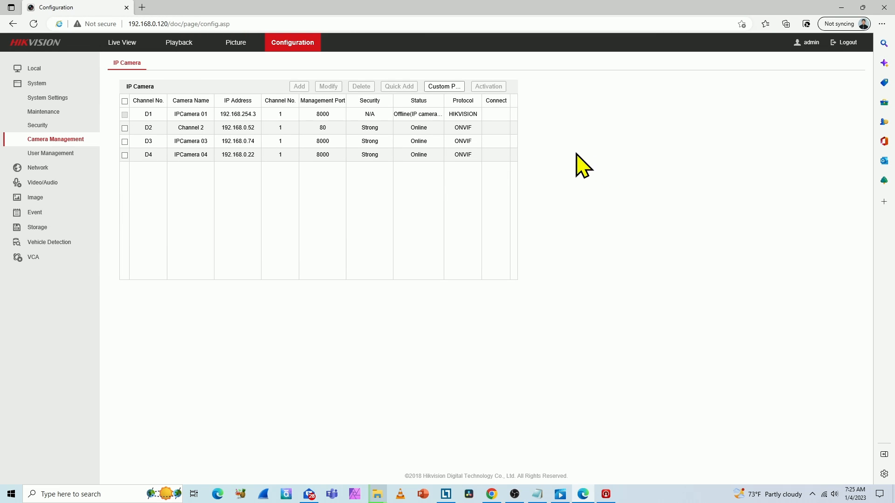
pyautogui.moveTo(425, 114)
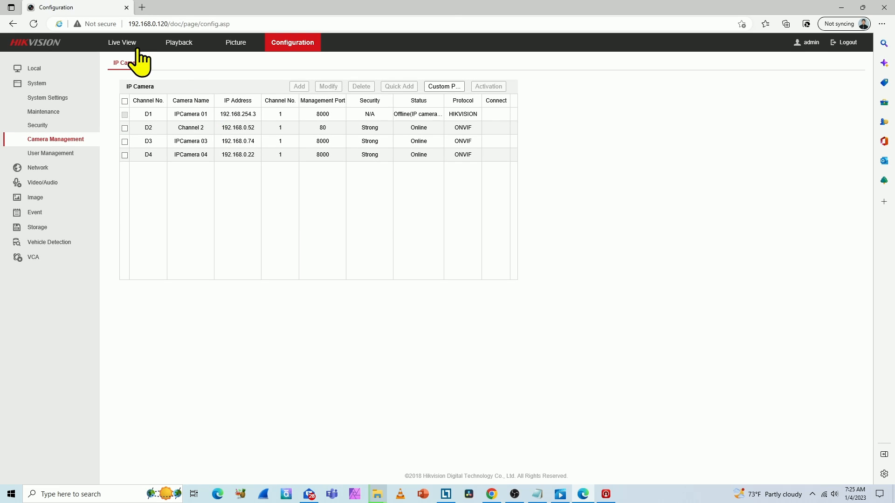
# Step: View the live grid showing Channel 2, IPCamera 03 and IPCamera 04, with D1 absent
pyautogui.click(121, 42)
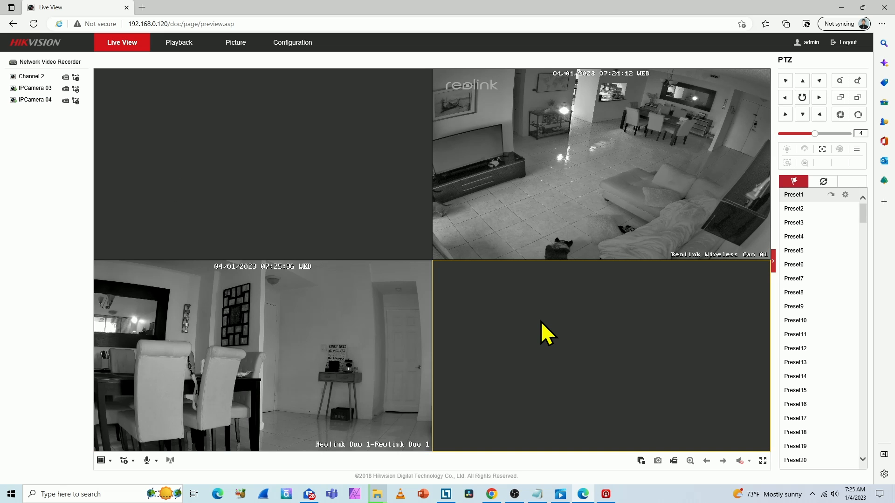
pyautogui.moveTo(235, 133)
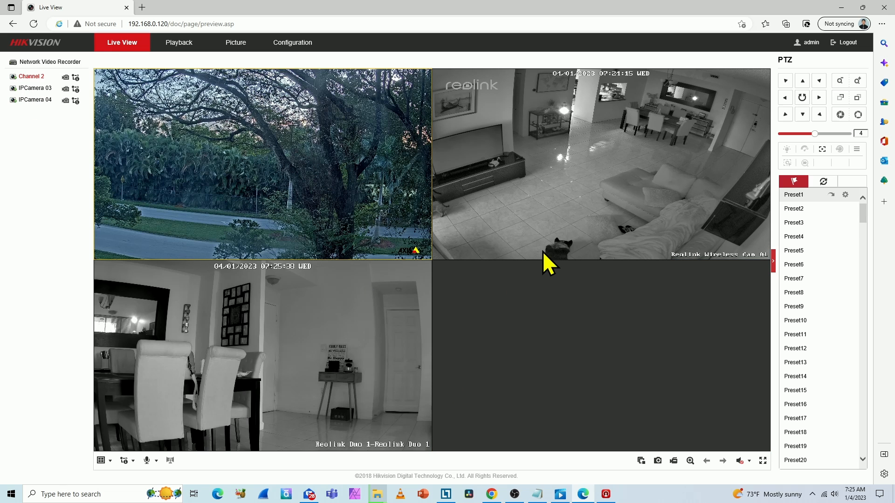
pyautogui.moveTo(291, 51)
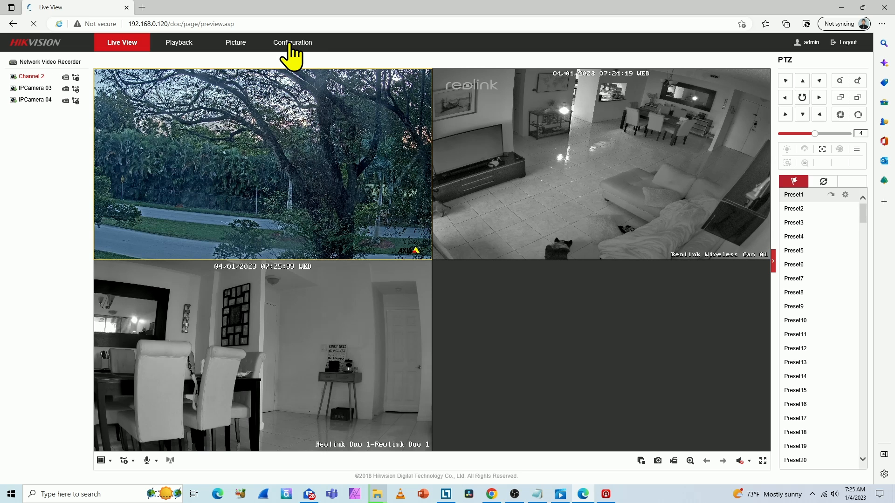
# Step: Return to Camera Management and select the offline D1 row at 192.168.254.3
pyautogui.click(291, 42)
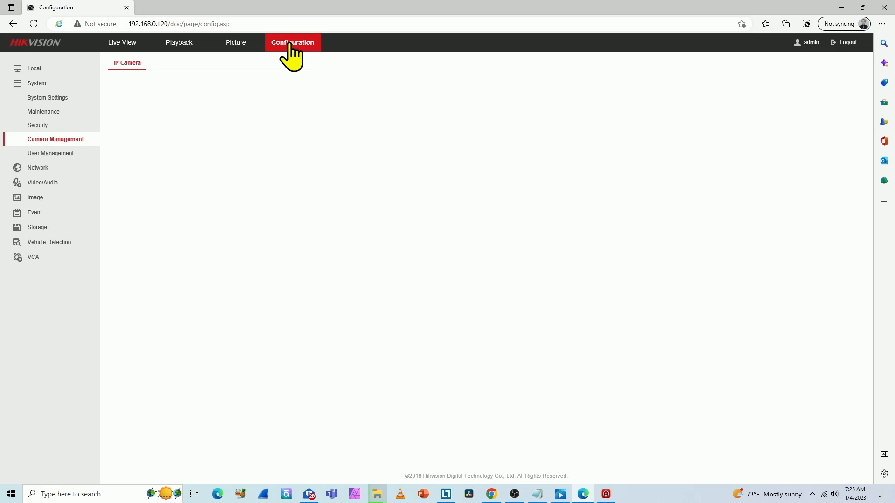
pyautogui.click(292, 42)
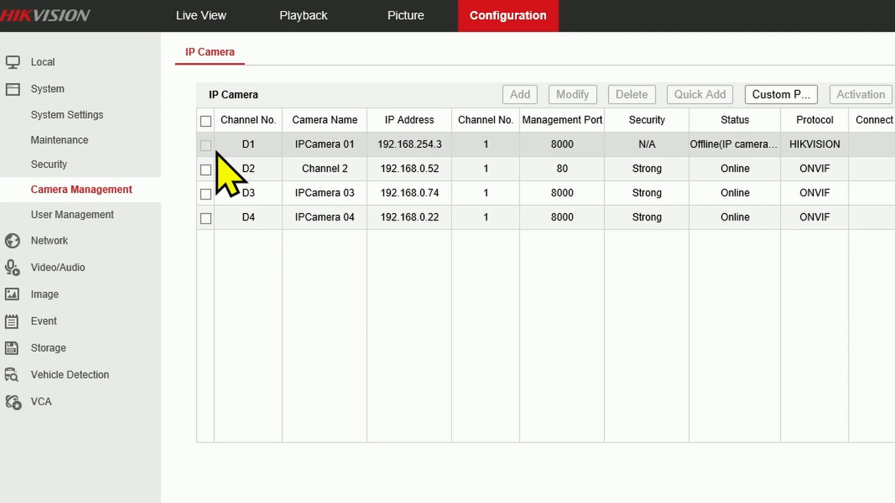
pyautogui.moveTo(231, 174)
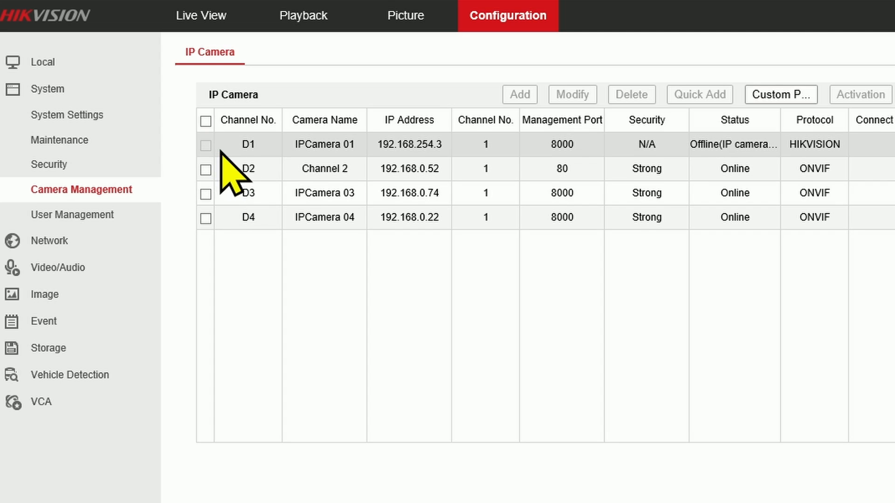
pyautogui.moveTo(276, 169)
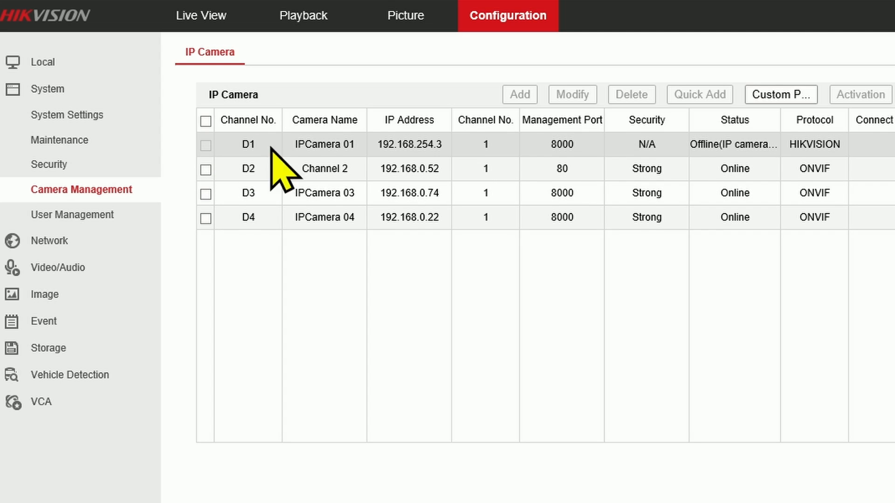
pyautogui.moveTo(451, 171)
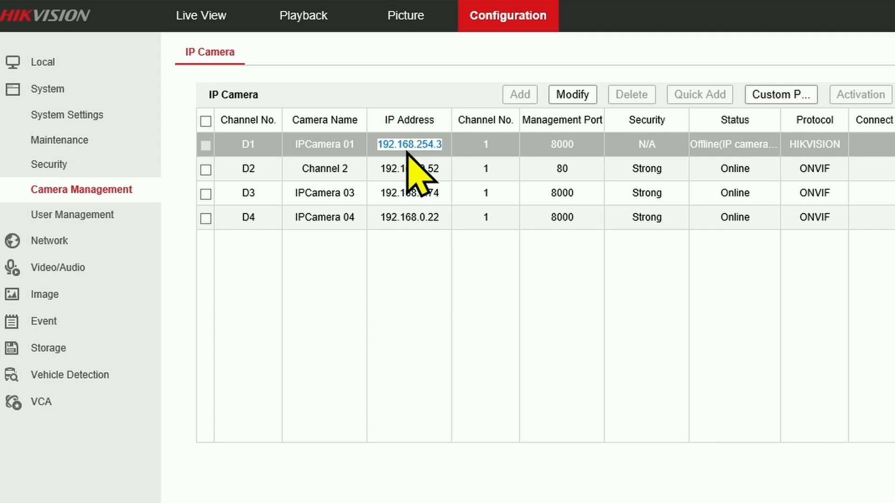
pyautogui.moveTo(454, 204)
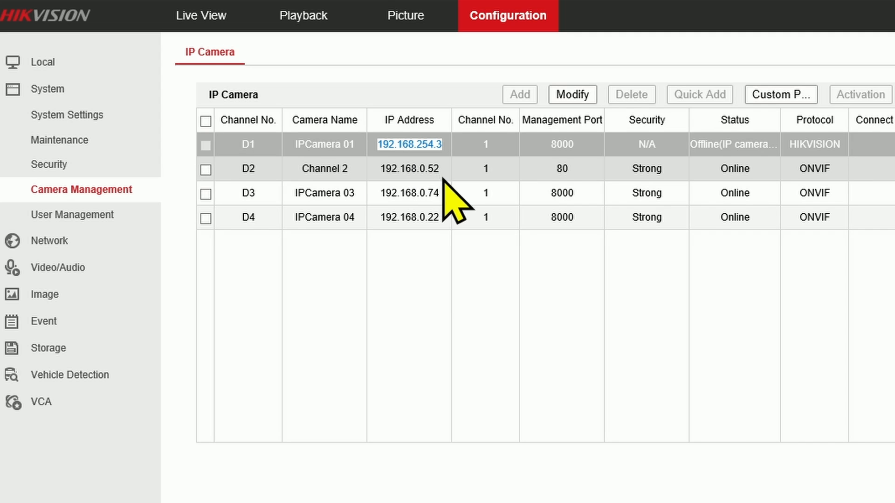
pyautogui.moveTo(439, 302)
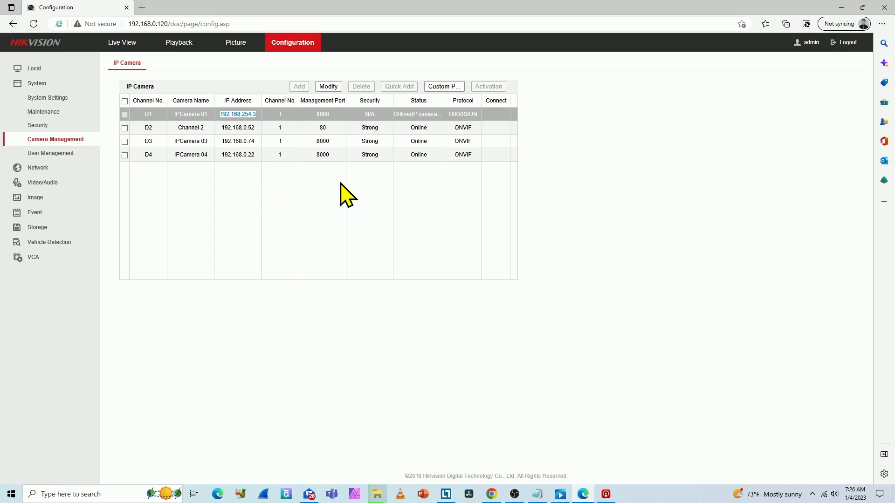
pyautogui.moveTo(421, 120)
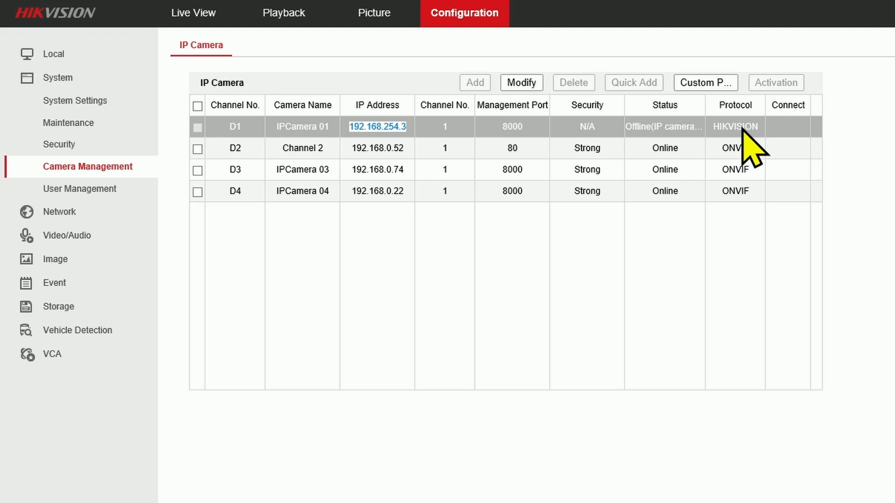
pyautogui.moveTo(274, 154)
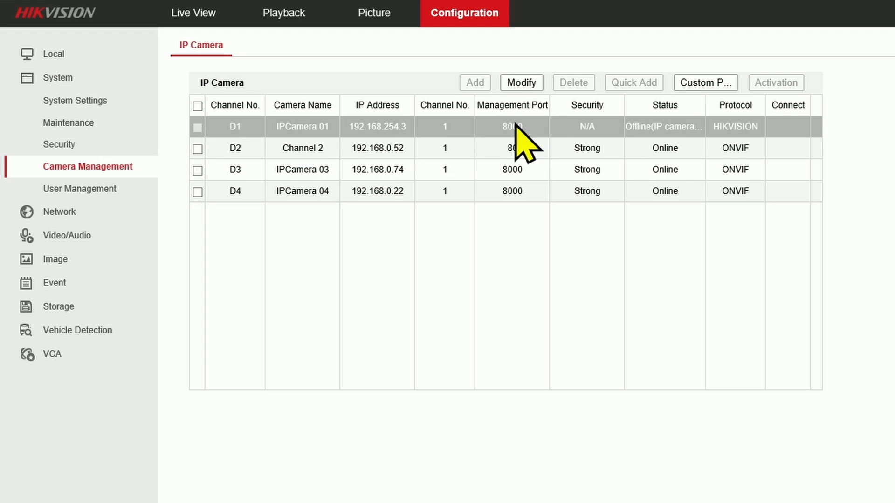
# Step: Modify camera D1 and set its adding method to Manual
pyautogui.click(520, 82)
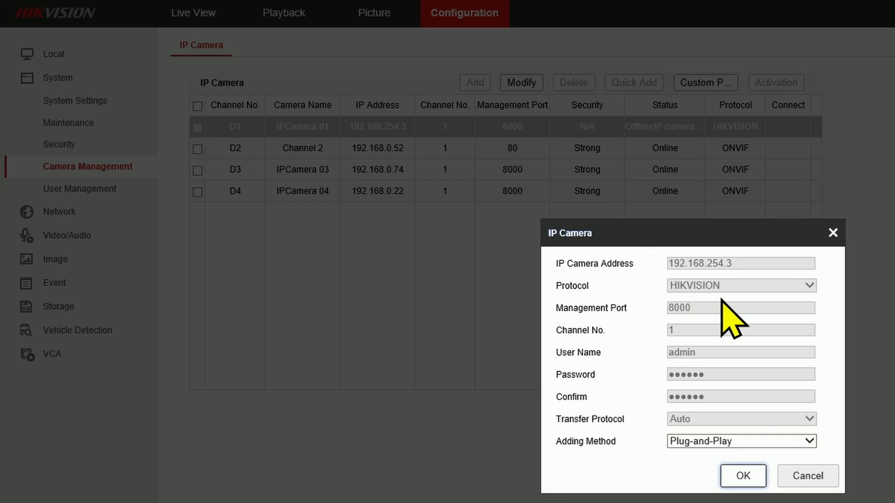
pyautogui.moveTo(724, 457)
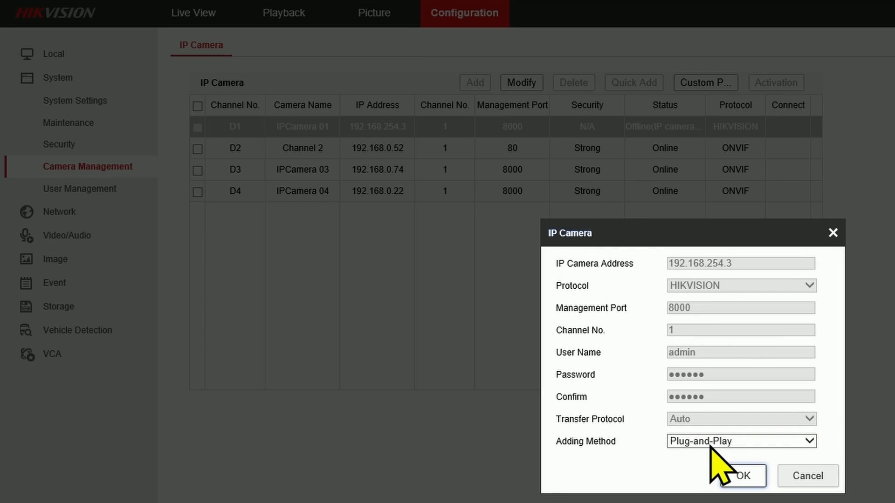
pyautogui.click(740, 441)
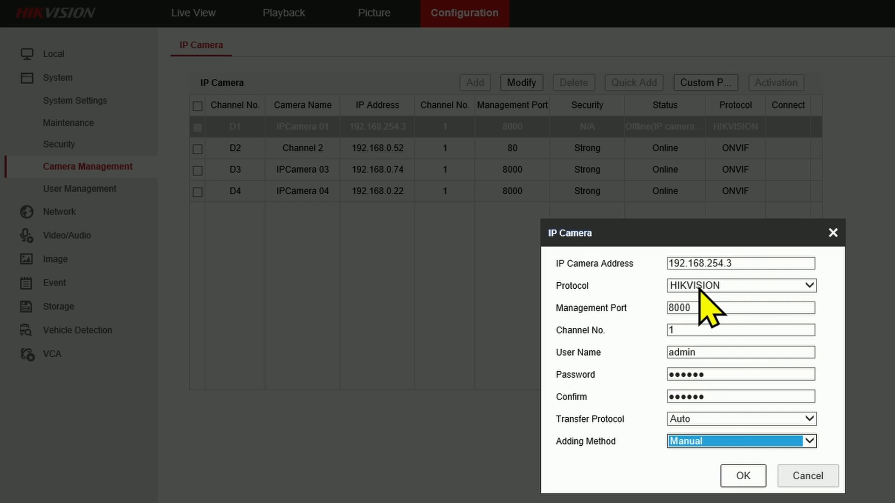
pyautogui.moveTo(708, 319)
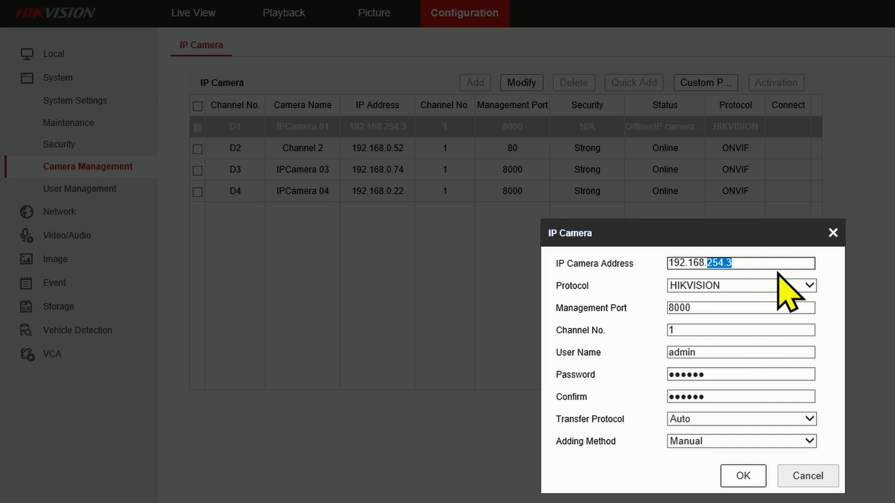
# Step: Enter D1's new address 192.168.0.64 with its password filled in and confirmed
pyautogui.write('192.168.192.')
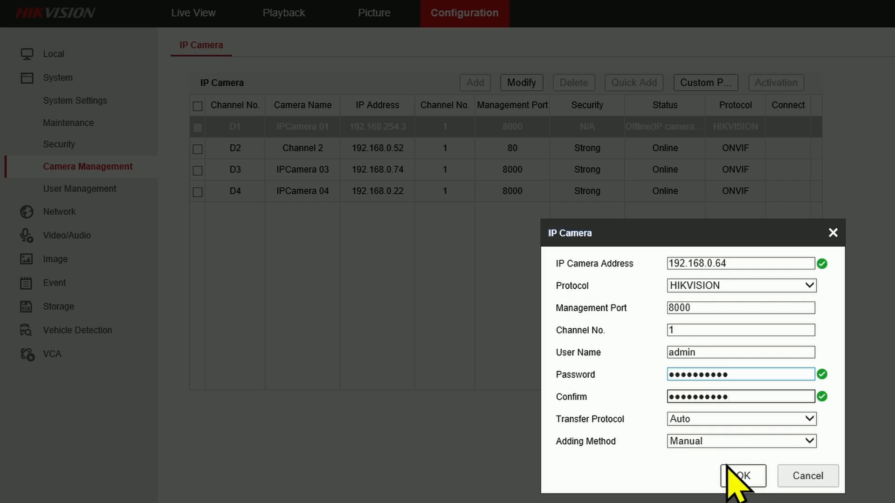
# Step: Save D1's new settings so the camera list shows it at 192.168.0.64
pyautogui.click(742, 476)
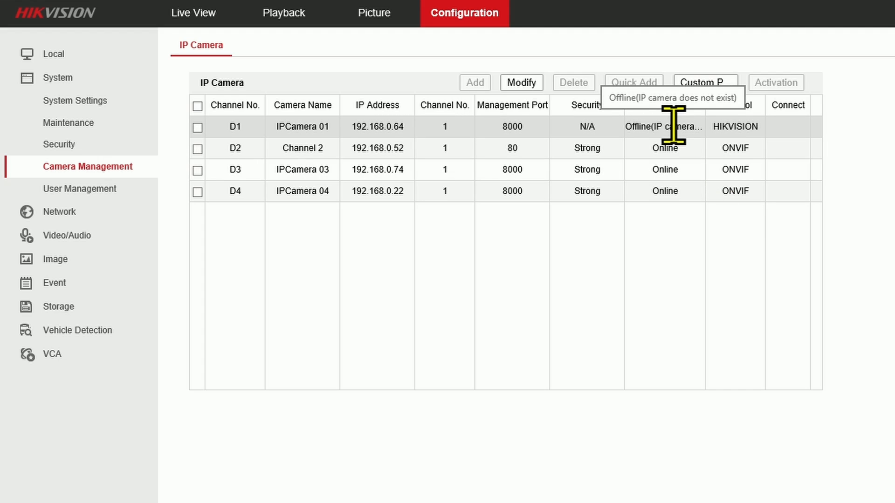
pyautogui.moveTo(56, 14)
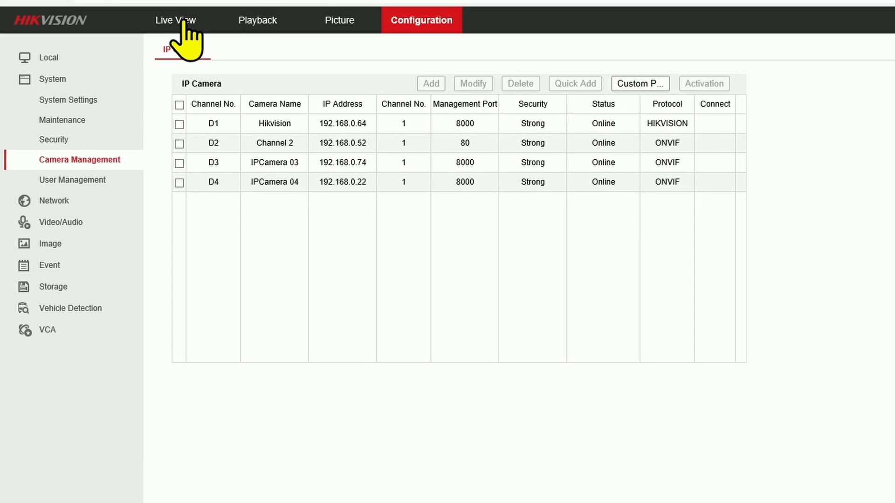
# Step: Confirm the Hikvision camera's outdoor feed now streams in Live View with the others
pyautogui.click(175, 20)
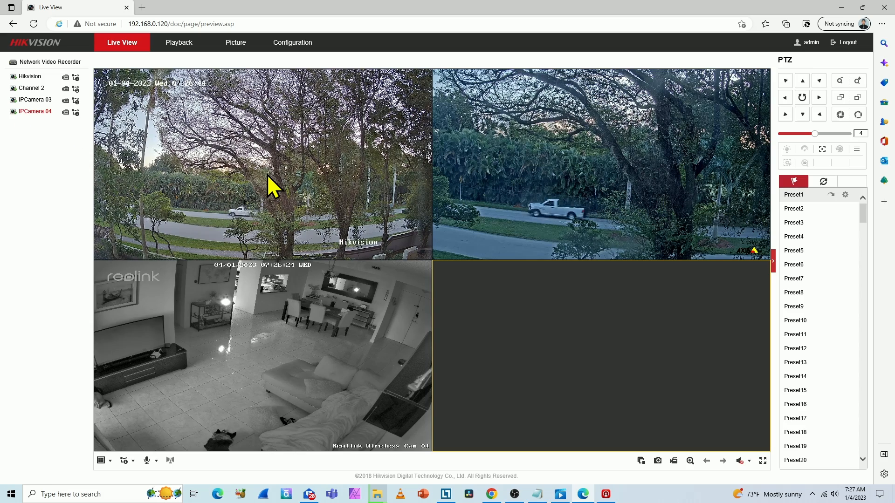
pyautogui.moveTo(374, 314)
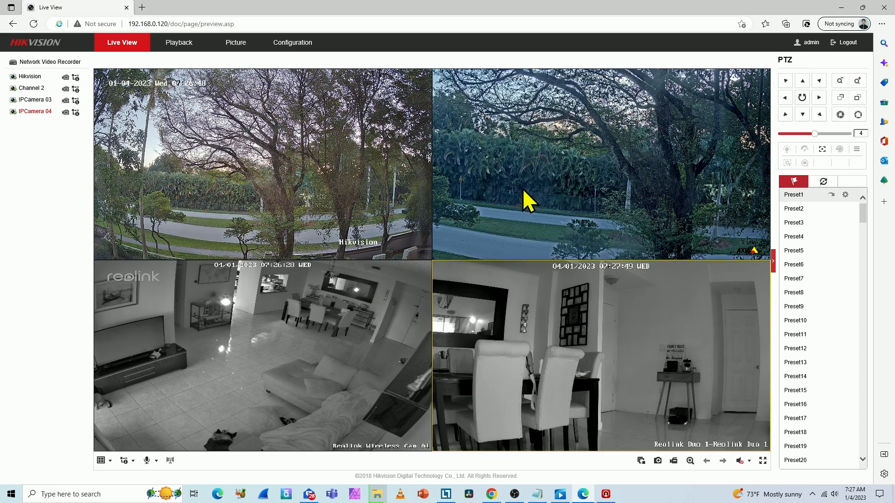
pyautogui.moveTo(550, 148)
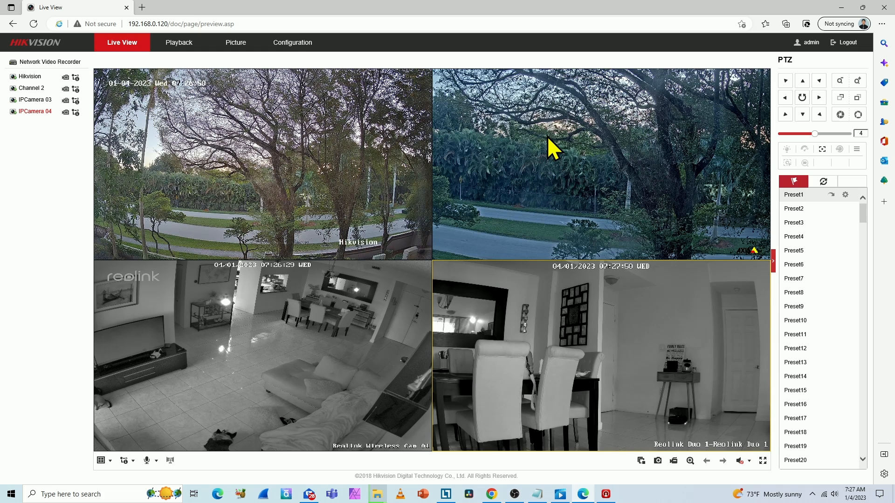